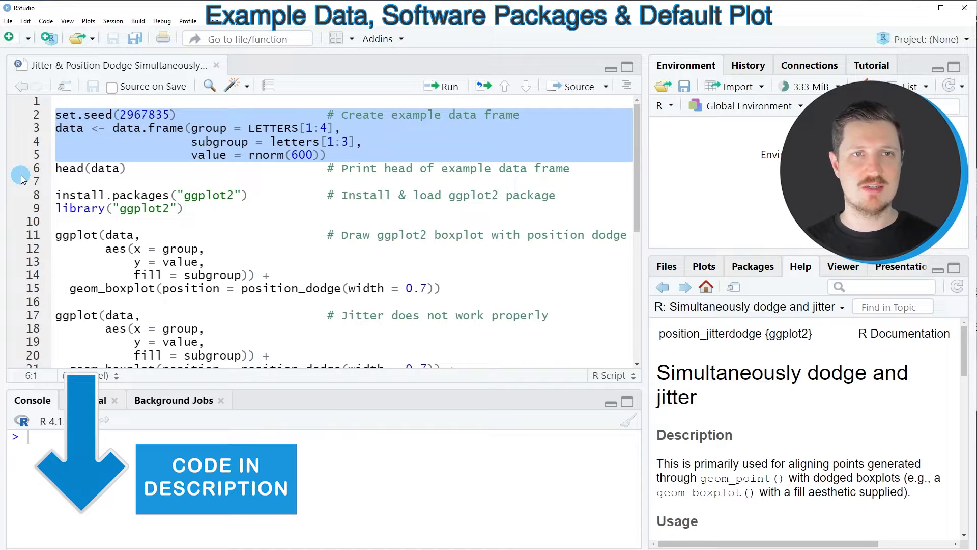
# Run the code creating the 600-row data frame with group, subgroup and value columns
pyautogui.click(441, 85)
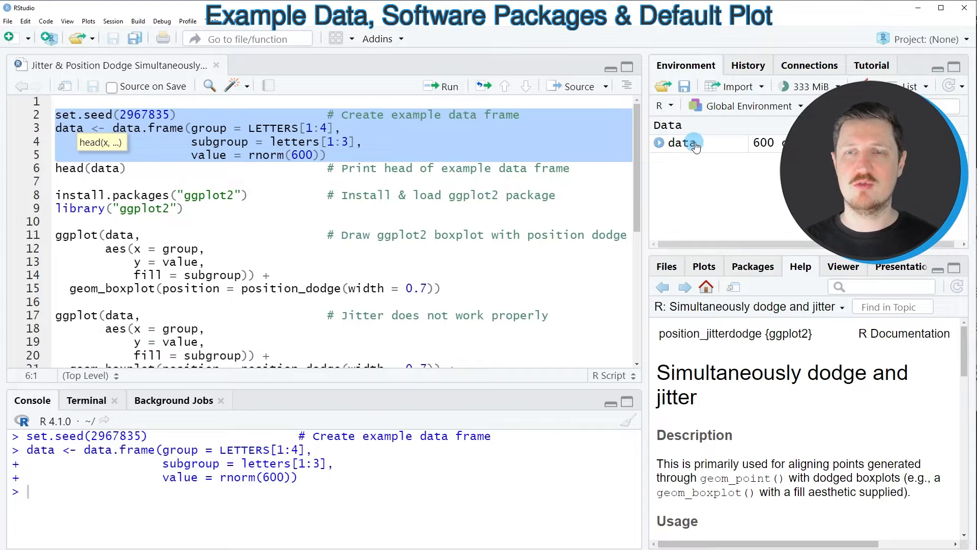
pyautogui.click(55, 168)
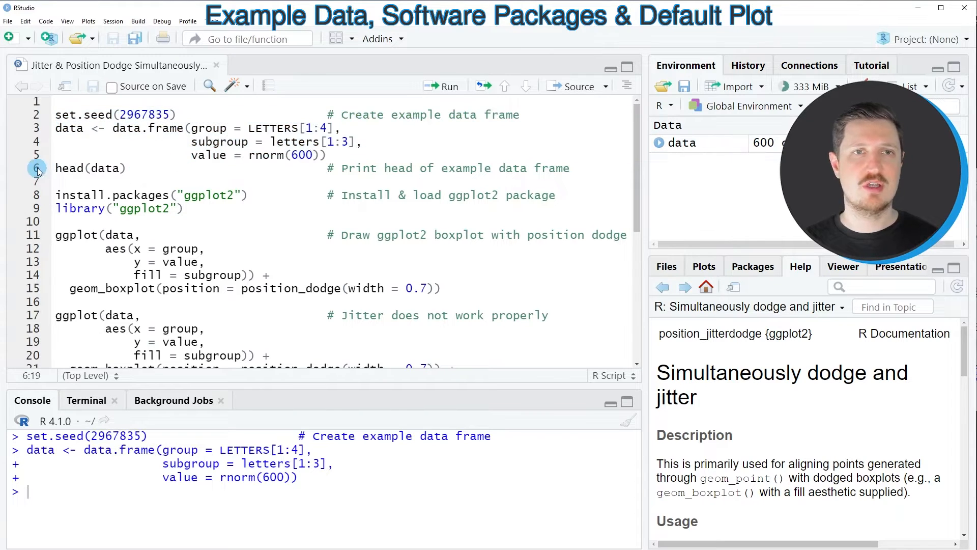
# Print head(data) and point out the group, subgroup and value columns in the console
pyautogui.tripleClick(89, 168)
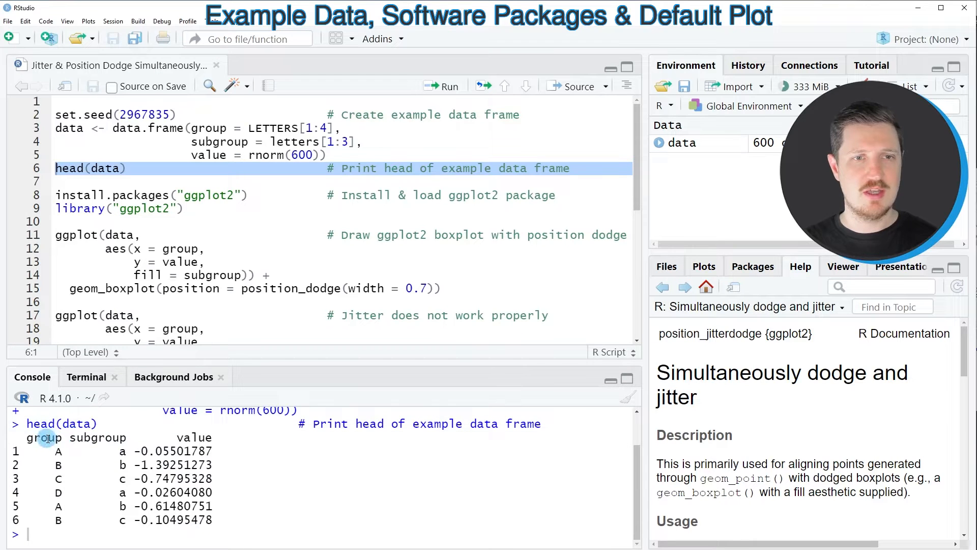
pyautogui.moveTo(271, 492)
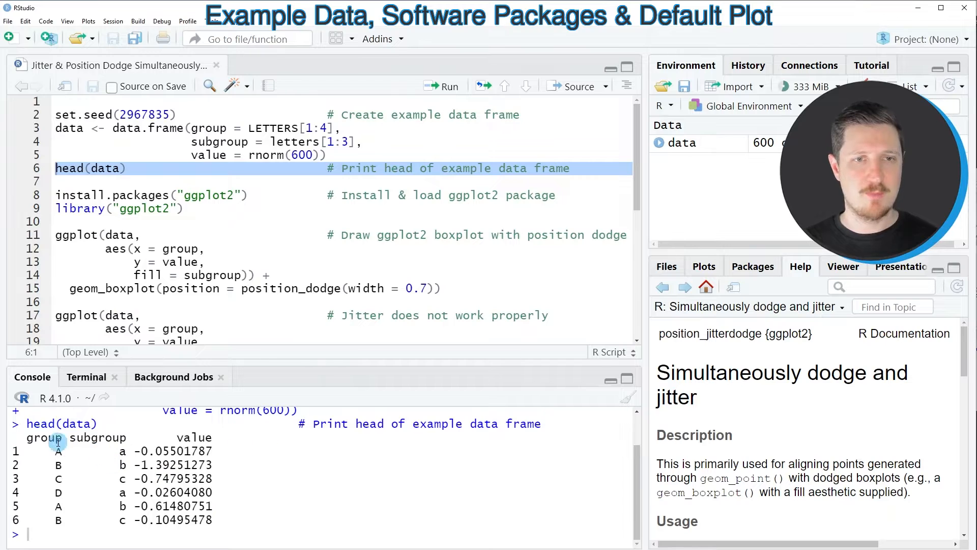
pyautogui.doubleClick(44, 437)
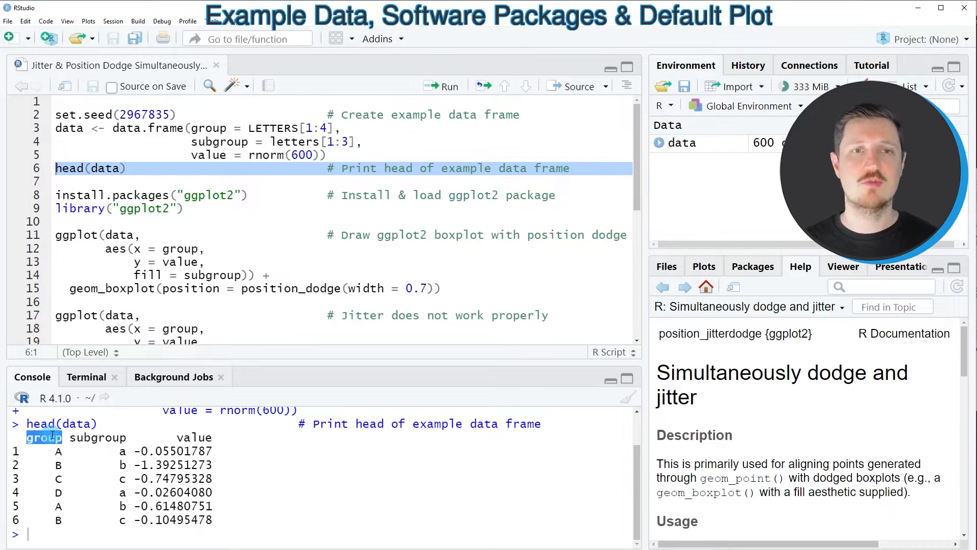
pyautogui.doubleClick(98, 437)
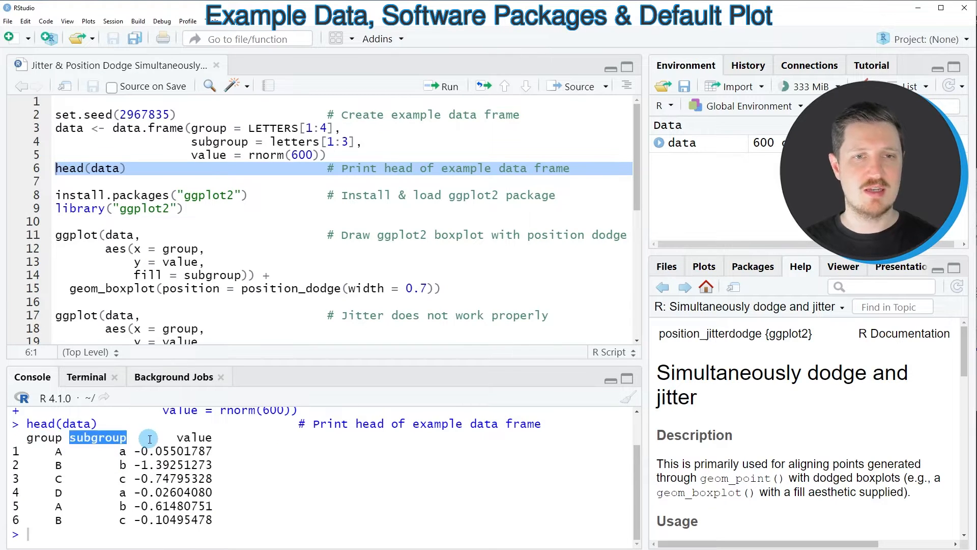
pyautogui.doubleClick(195, 438)
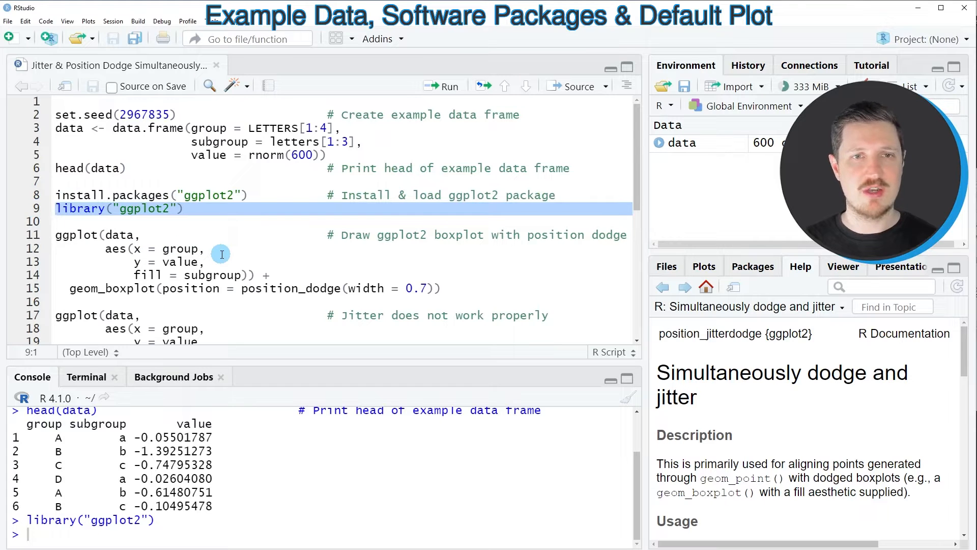
pyautogui.click(209, 249)
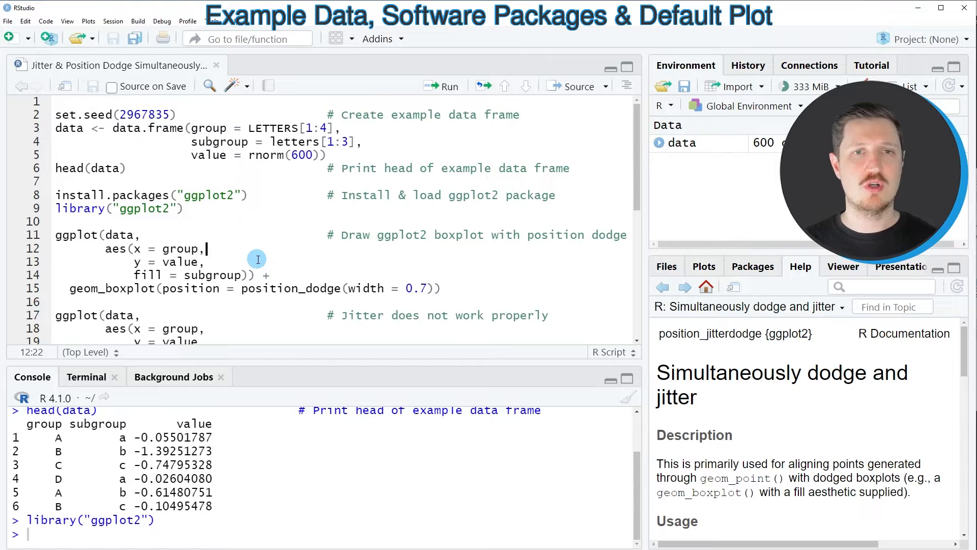
pyautogui.doubleClick(290, 288)
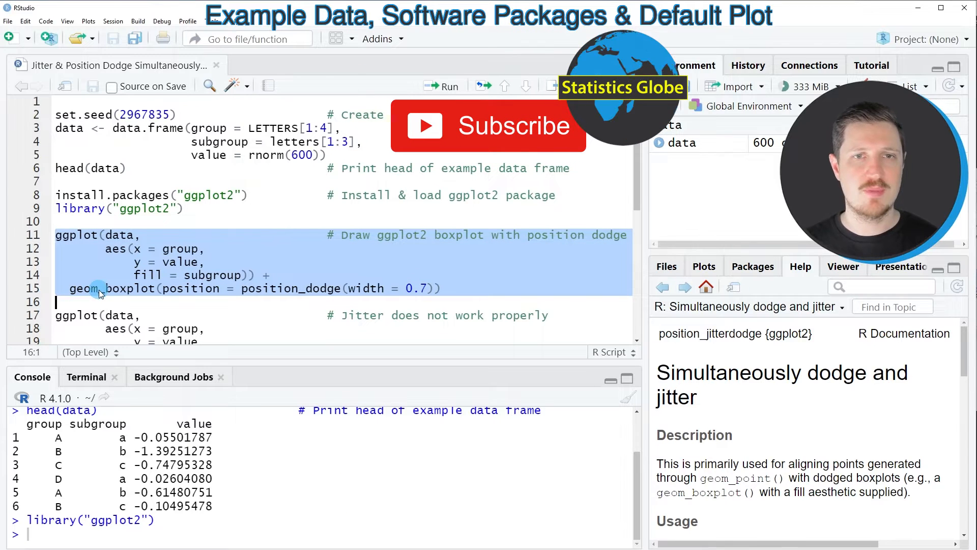
# Draw the default geom_boxplot of value by group dodged with width 0.7
pyautogui.click(442, 85)
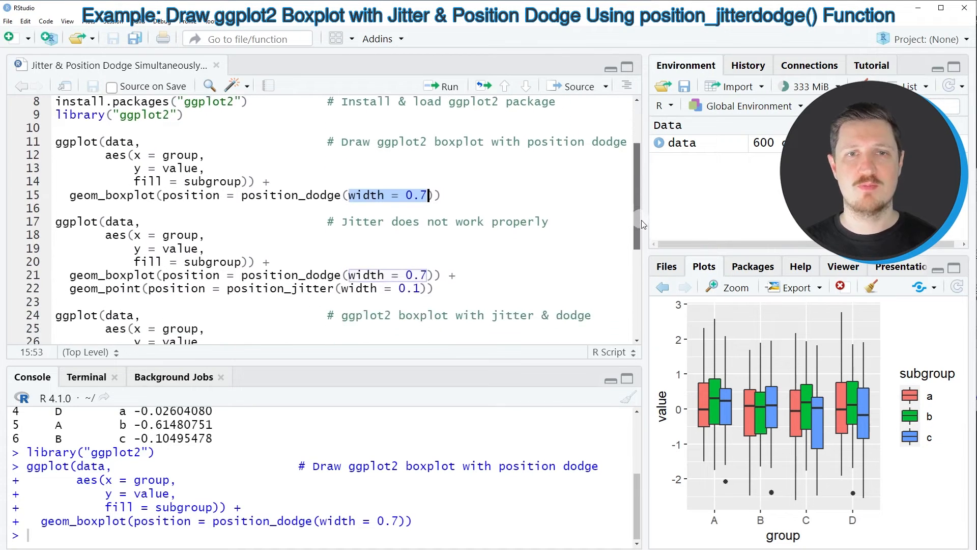
pyautogui.scroll(-3)
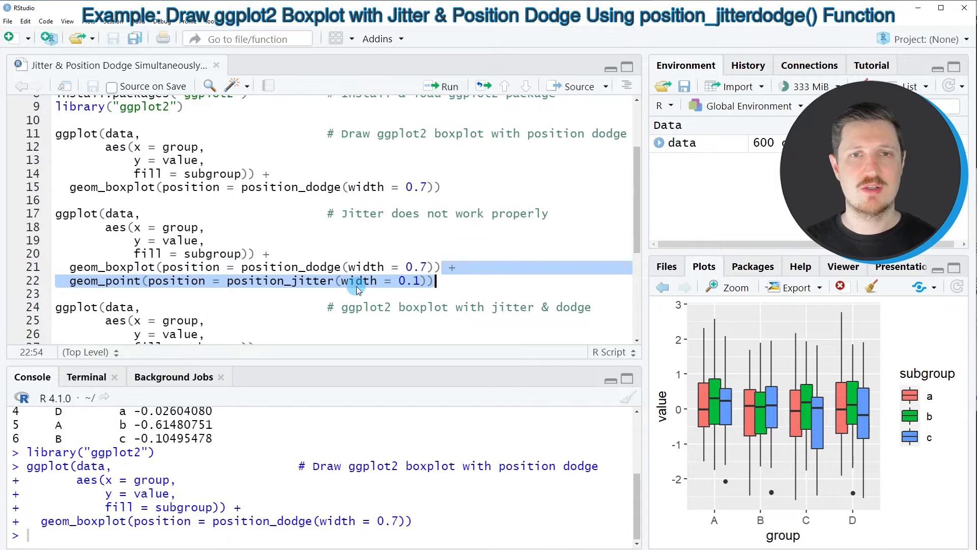
# Add black points with position_jitter(width = 0.1), piling up at each group's centre
pyautogui.doubleClick(280, 281)
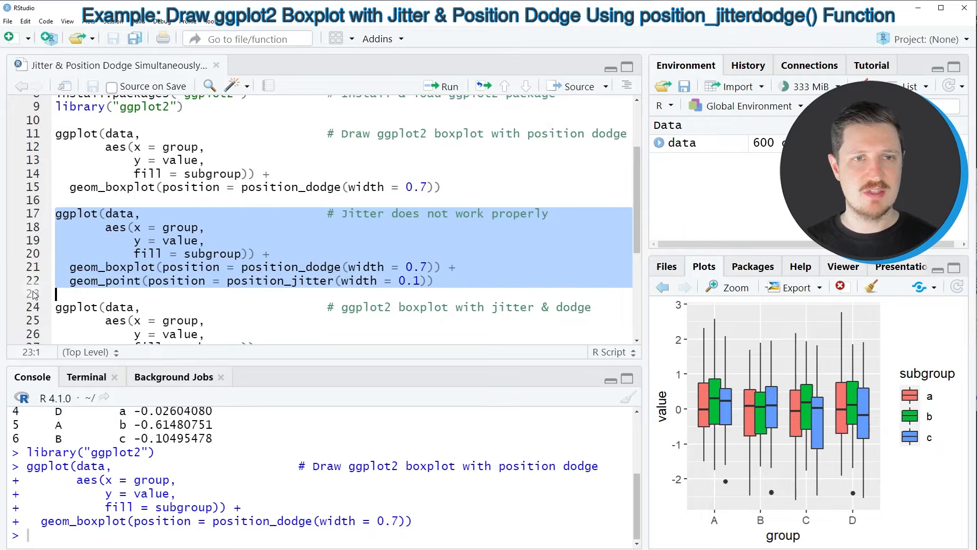
pyautogui.click(441, 86)
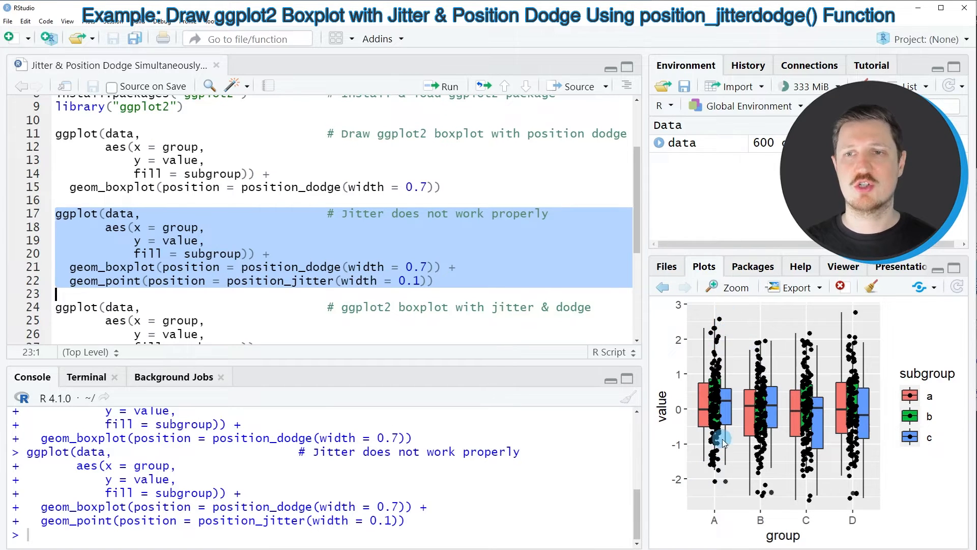
pyautogui.moveTo(766, 318)
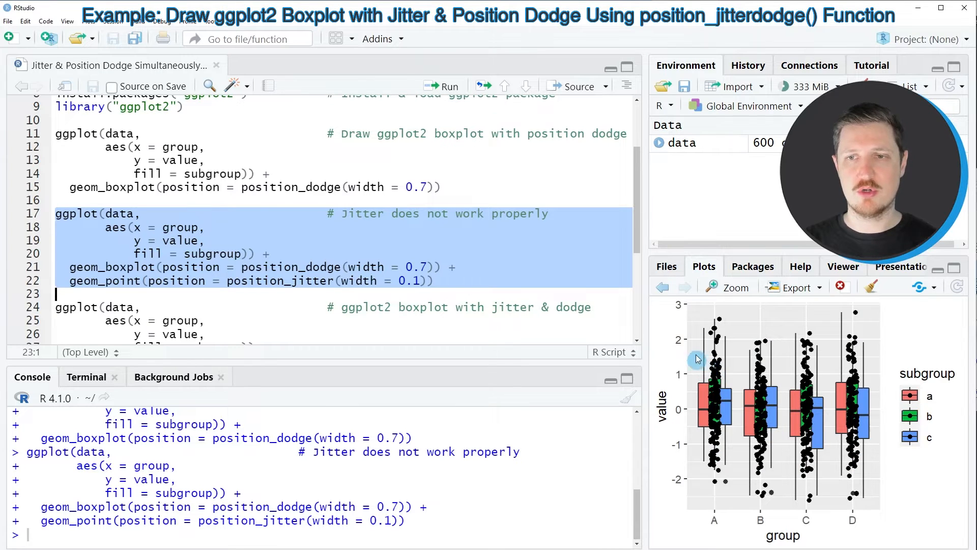
pyautogui.moveTo(728, 425)
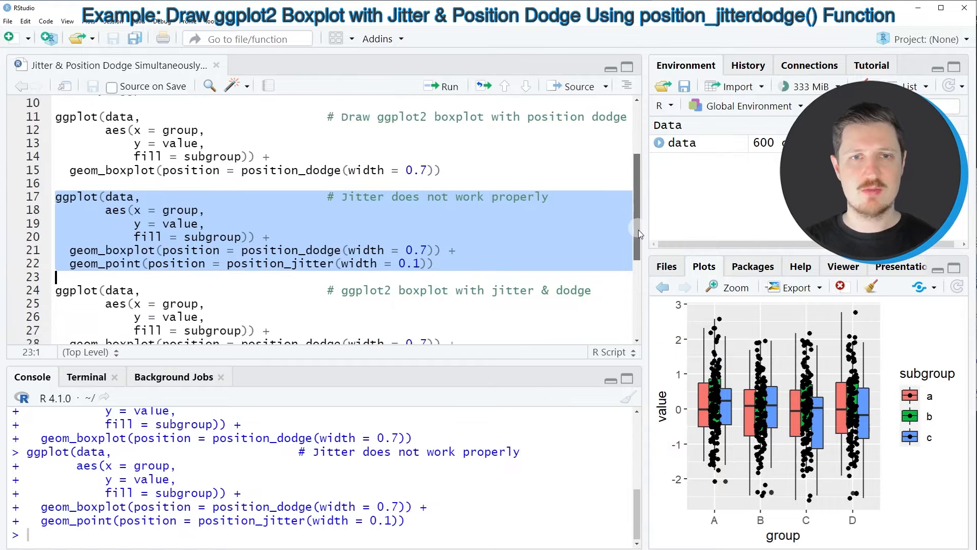
pyautogui.scroll(-3)
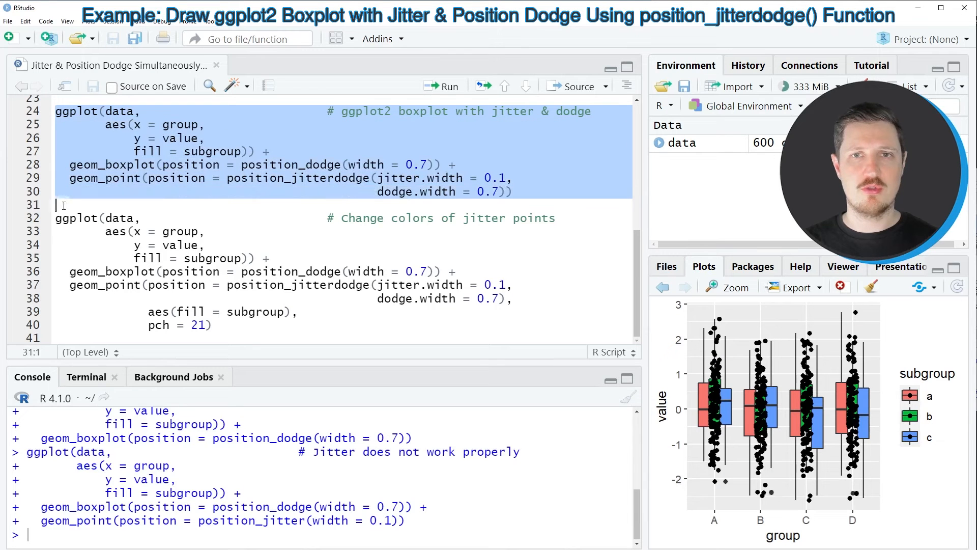
# Mark the geom_point layer that uses position_jitterdodge
pyautogui.click(220, 165)
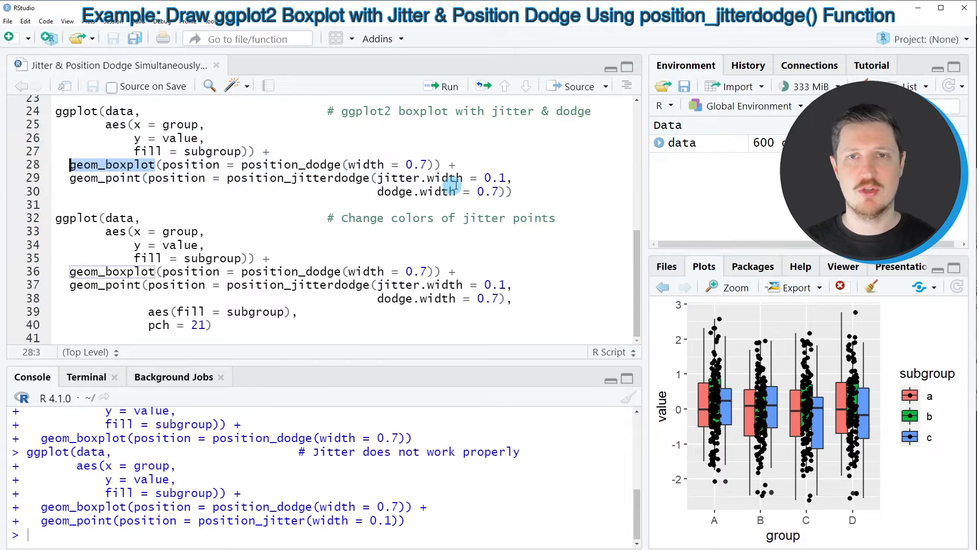
pyautogui.moveTo(70, 165); pyautogui.dragTo(509, 191)
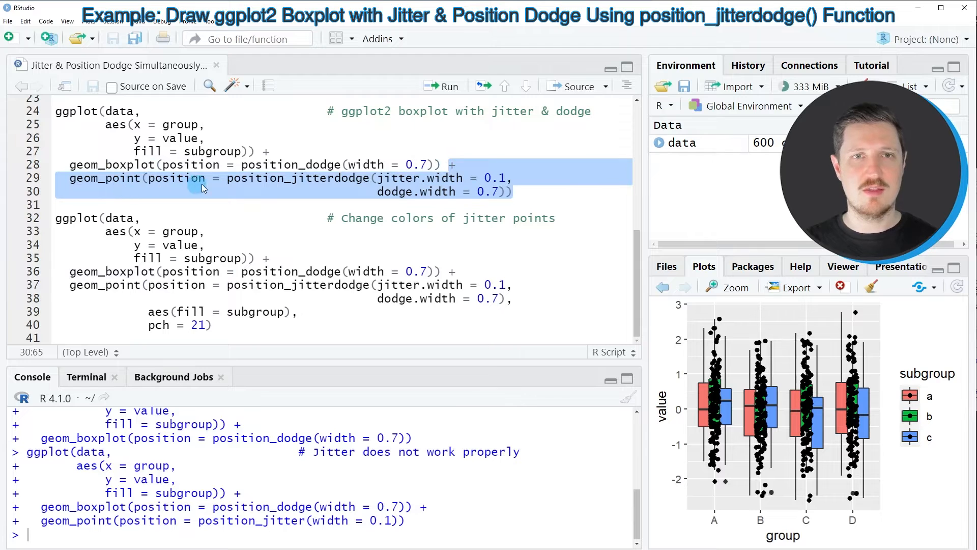
pyautogui.doubleClick(298, 177)
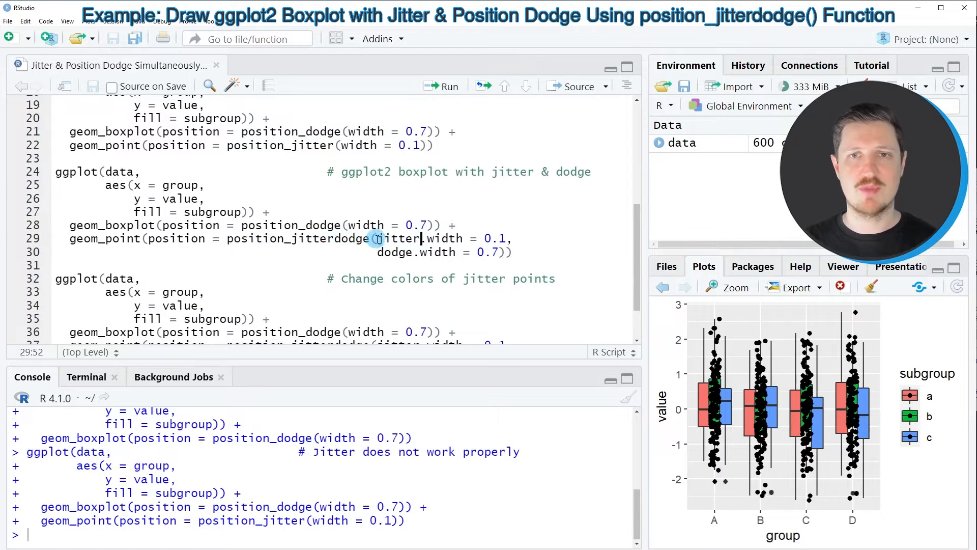
# Point out jitter.width = 0.1 and dodge.width = 0.7 in position_jitterdodge
pyautogui.moveTo(373, 238); pyautogui.dragTo(514, 251)
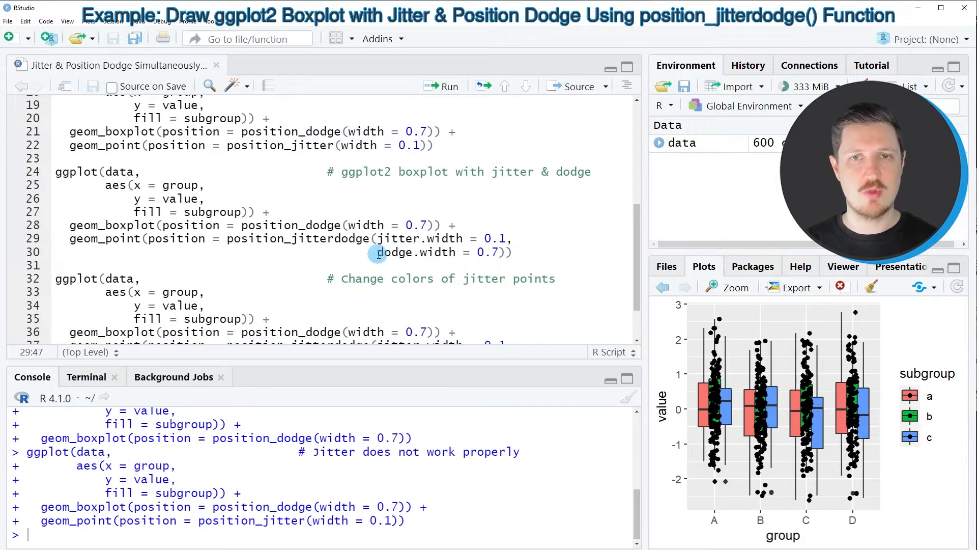
pyautogui.moveTo(377, 251); pyautogui.dragTo(499, 251)
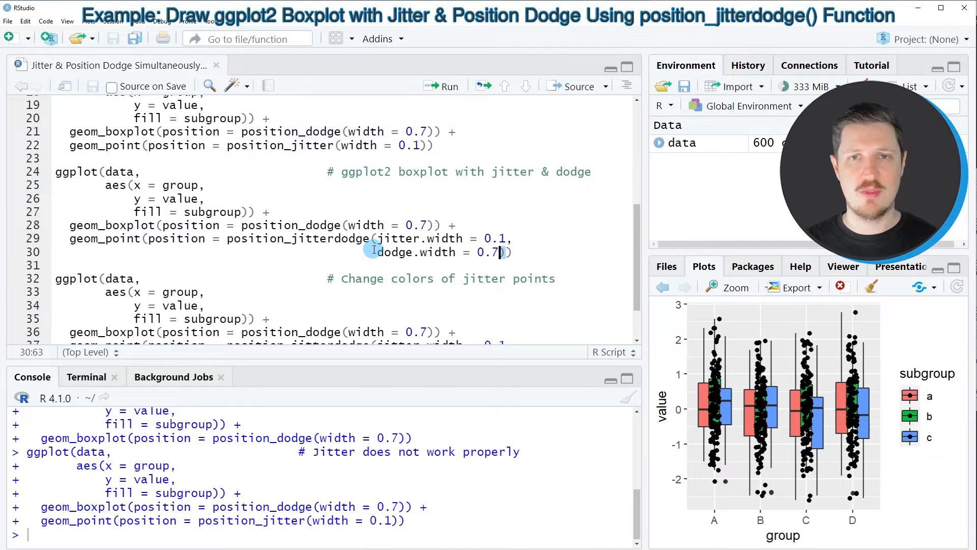
pyautogui.doubleClick(298, 238)
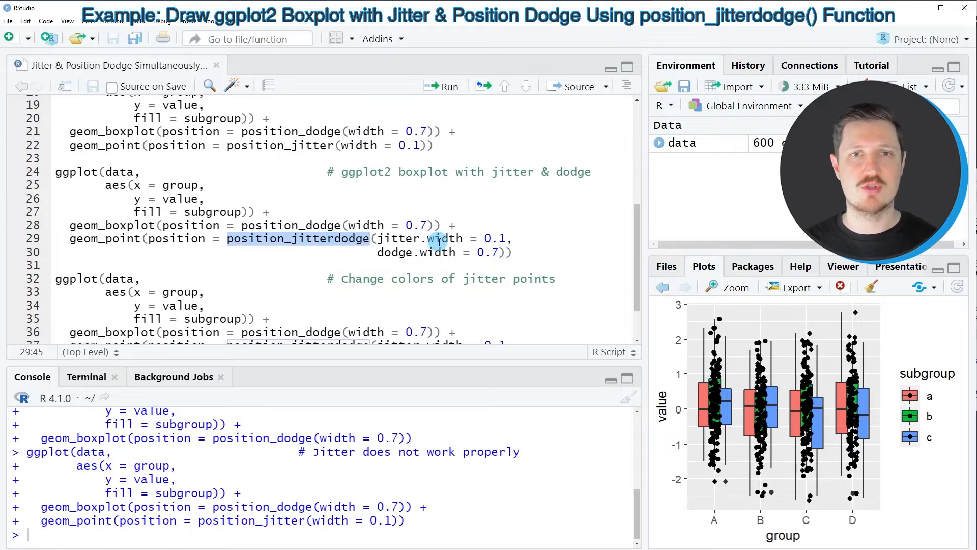
pyautogui.click(443, 251)
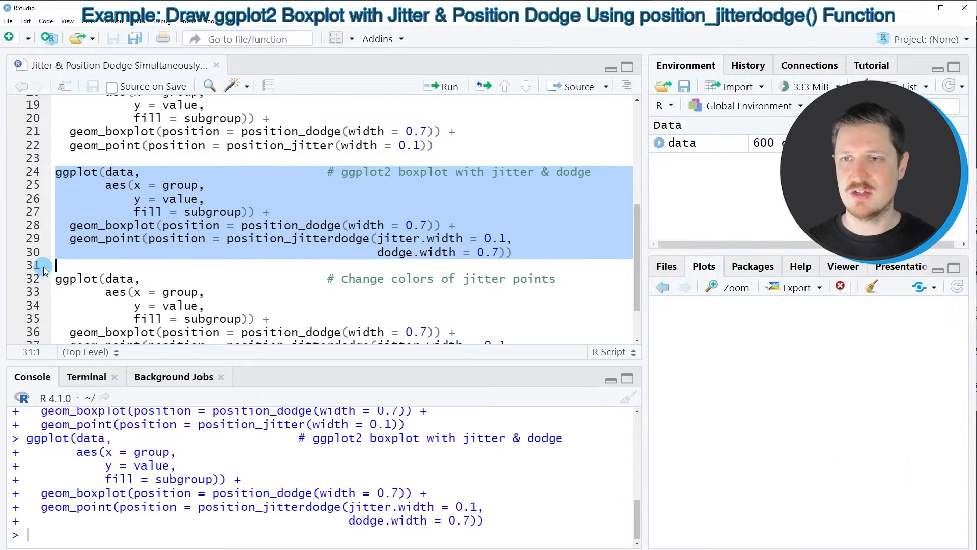
# Run the jitterdodge boxplot so points sit inside each subgroup's box
pyautogui.click(442, 86)
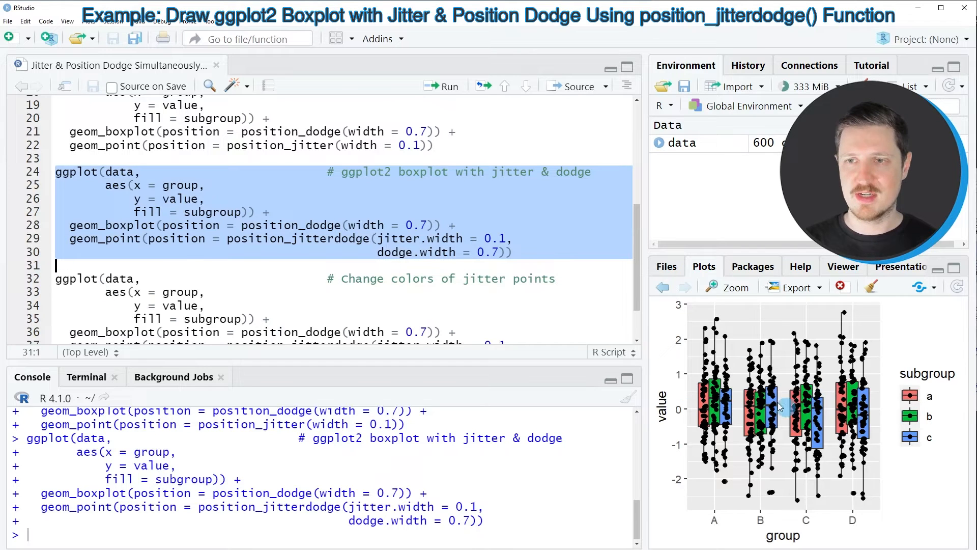
pyautogui.moveTo(716, 393)
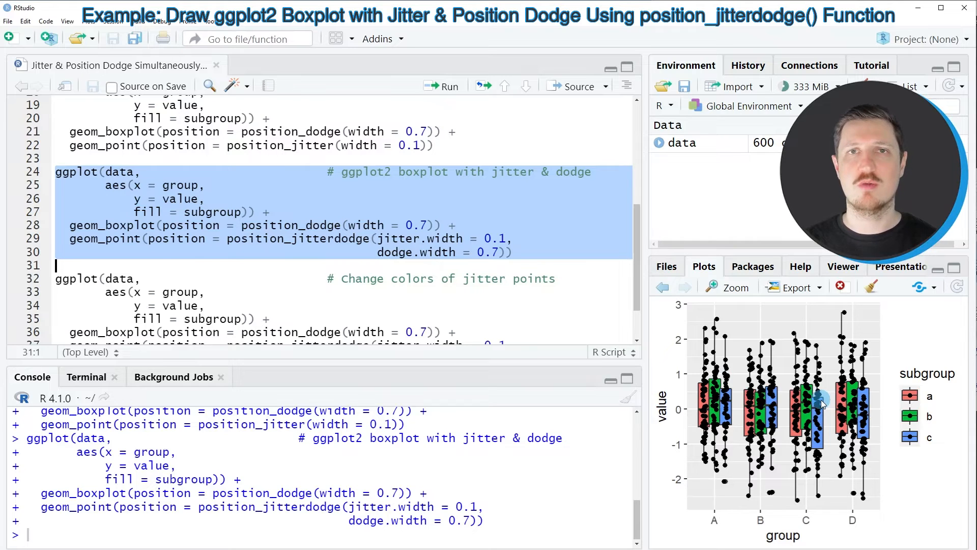
pyautogui.moveTo(698, 349)
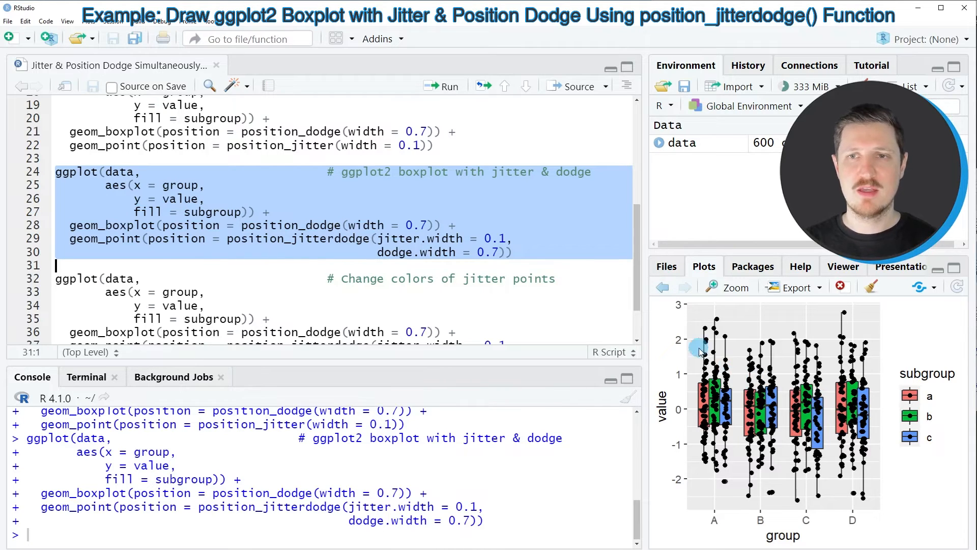
pyautogui.moveTo(713, 364)
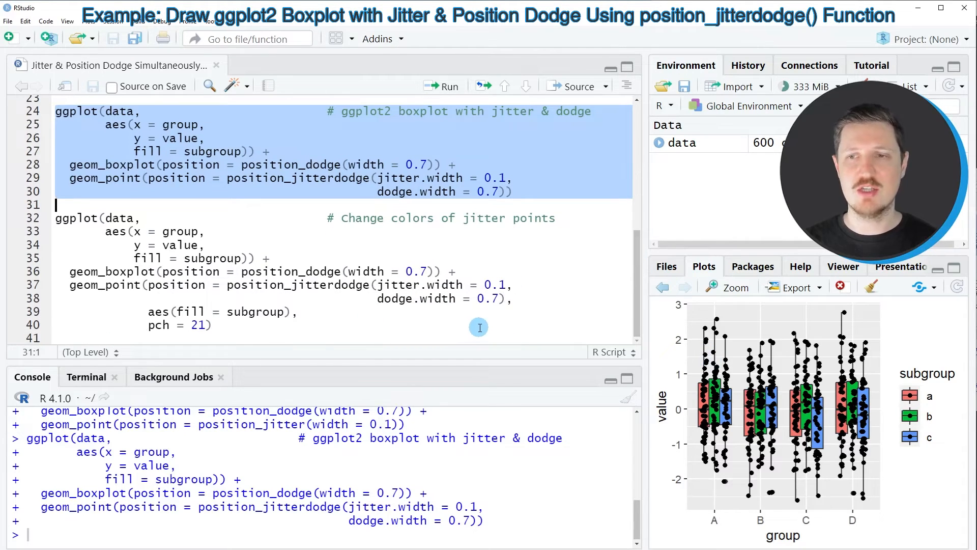
pyautogui.moveTo(298, 298)
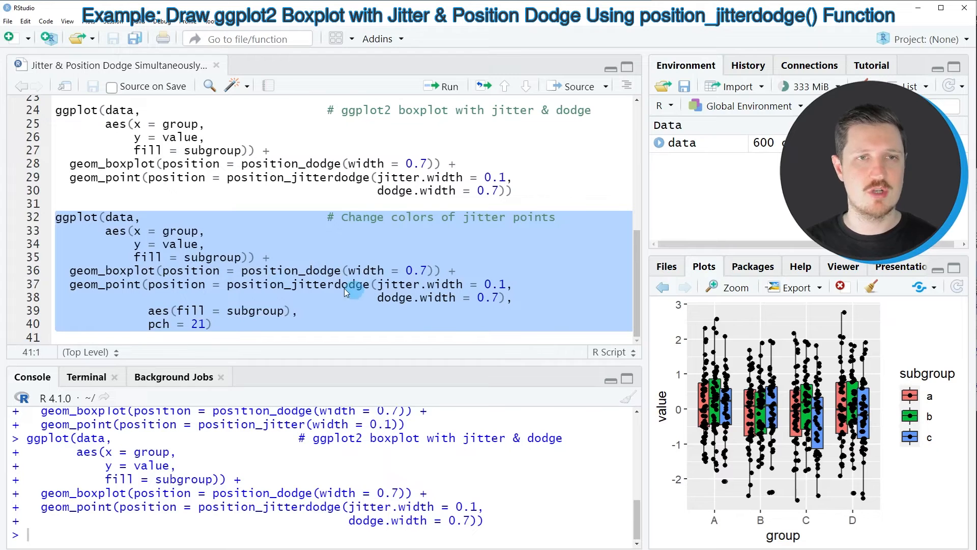
# Run the version with aes(fill = subgroup) and pch = 21 filling points by subgroup
pyautogui.click(305, 284)
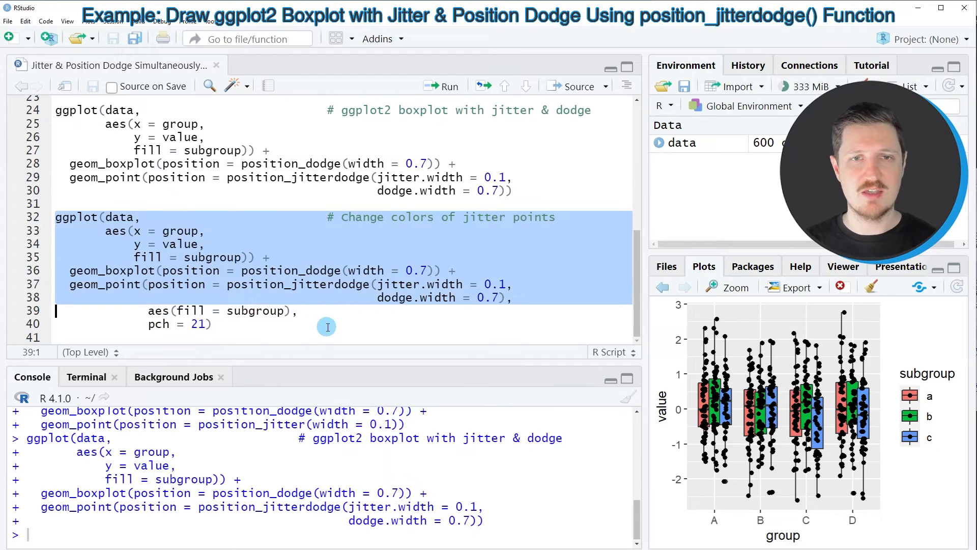
pyautogui.moveTo(327, 317)
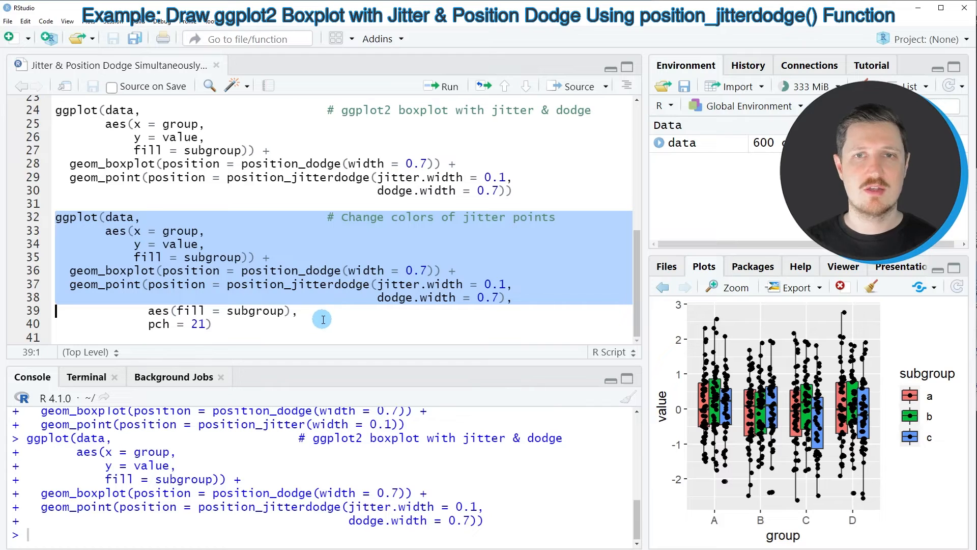
pyautogui.click(215, 324)
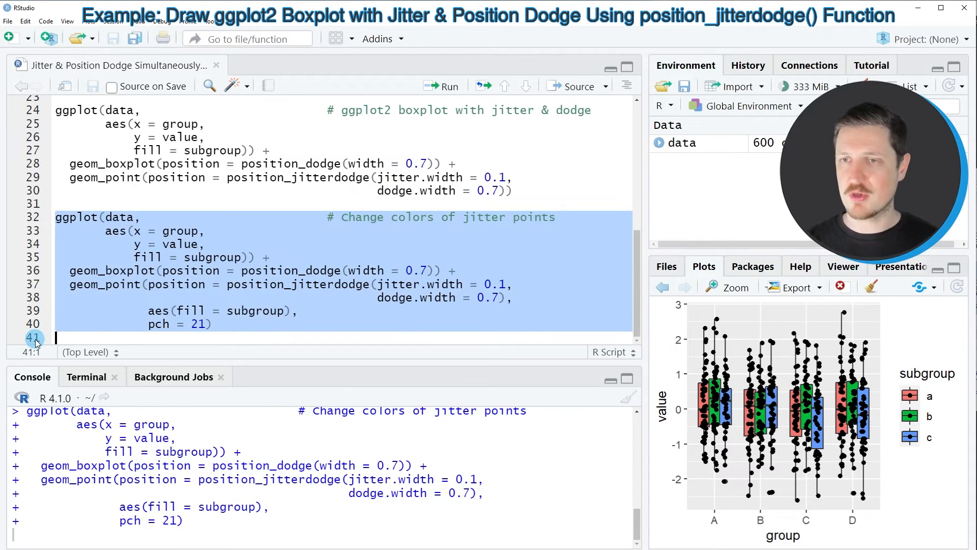
pyautogui.click(443, 85)
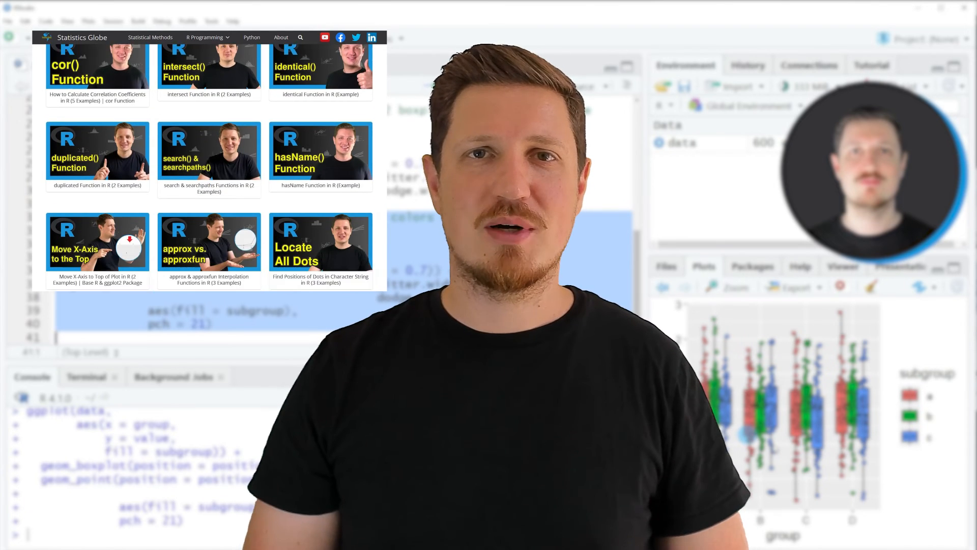
# Switch to the browser and scroll through the YouTube channel's R tutorial videos
pyautogui.click(205, 36)
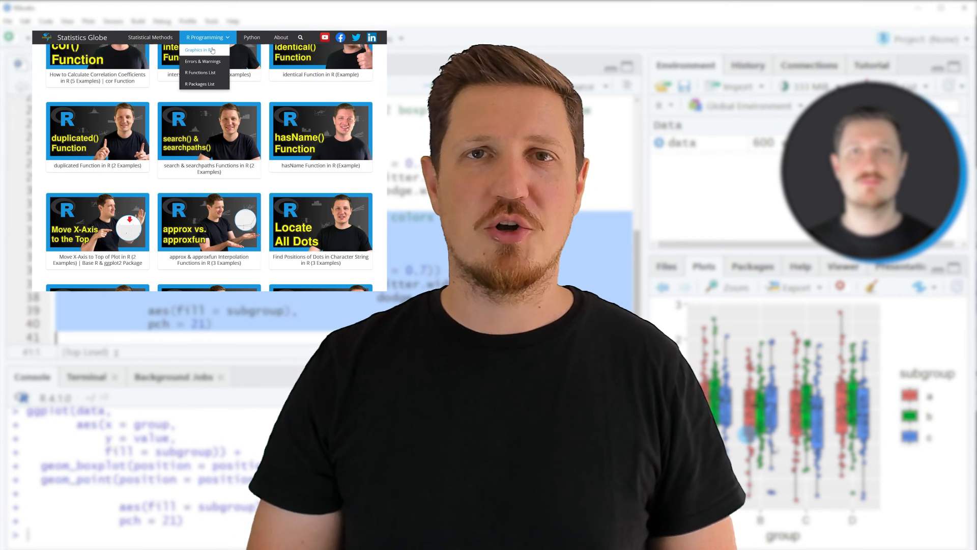
pyautogui.click(196, 50)
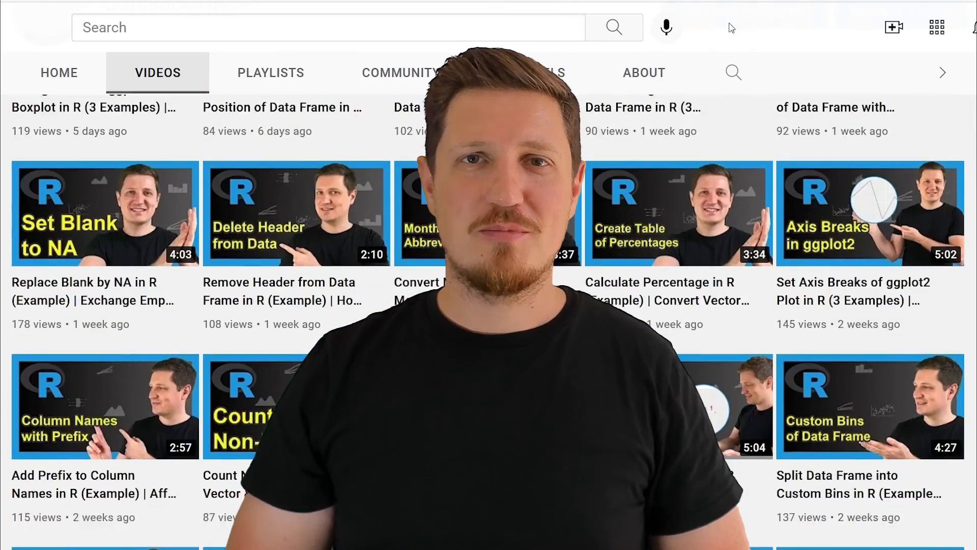
pyautogui.scroll(-3)
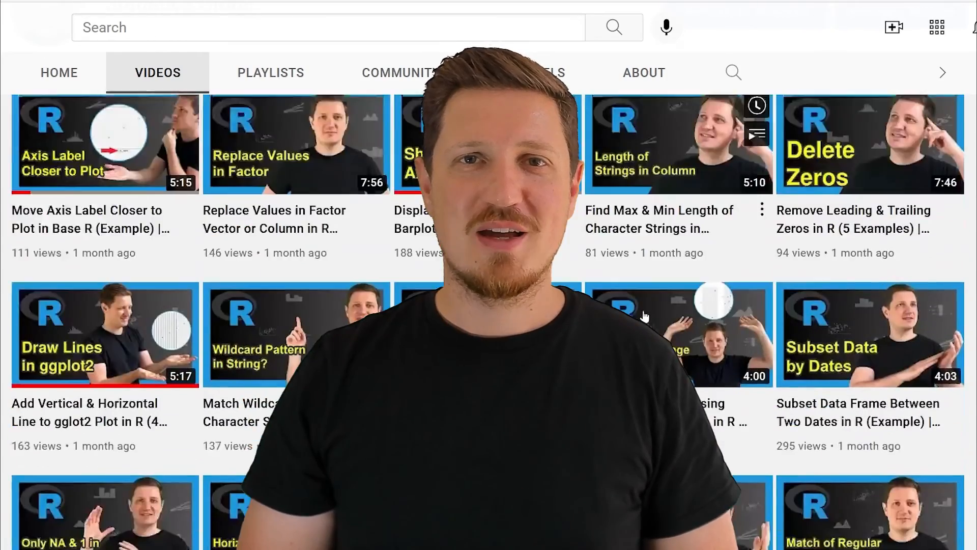
pyautogui.scroll(-3)
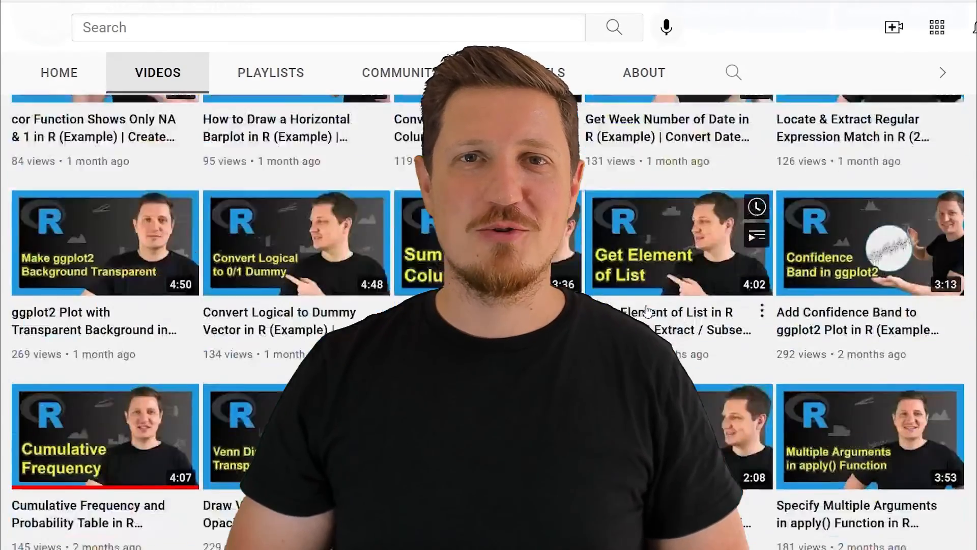